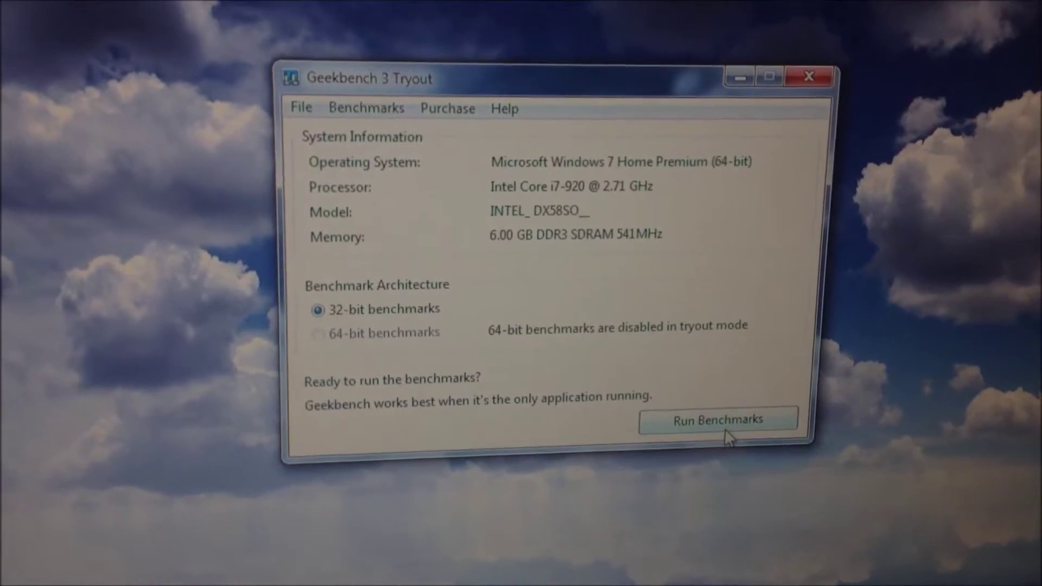
# Start the 32-bit Geekbench 3 benchmark run on the Core i7-920 system.
pyautogui.click(718, 419)
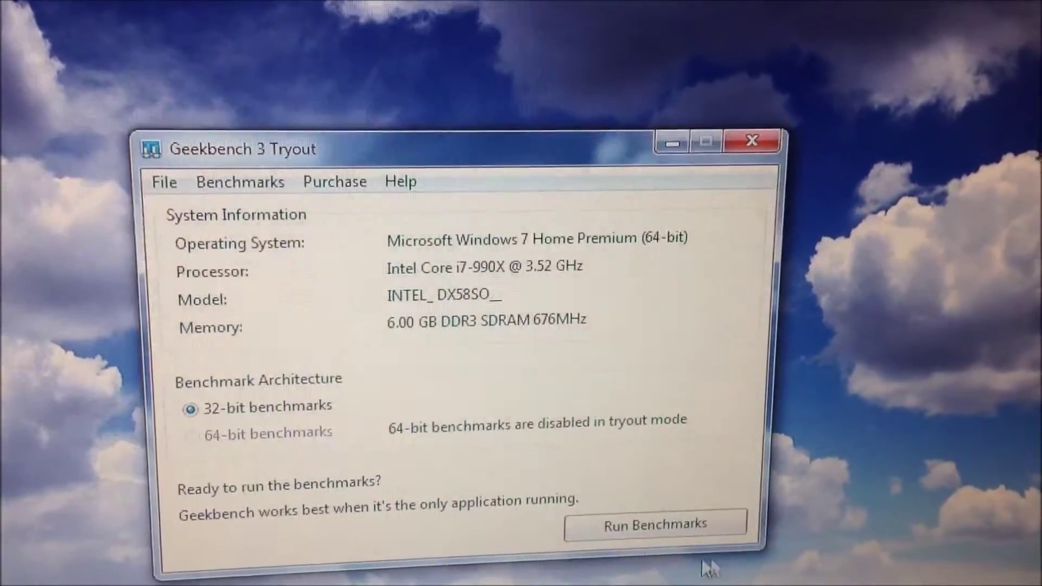
# Start the 32-bit benchmark run on the upgraded Core i7-990X, beginning with the Twofish workload.
pyautogui.click(659, 524)
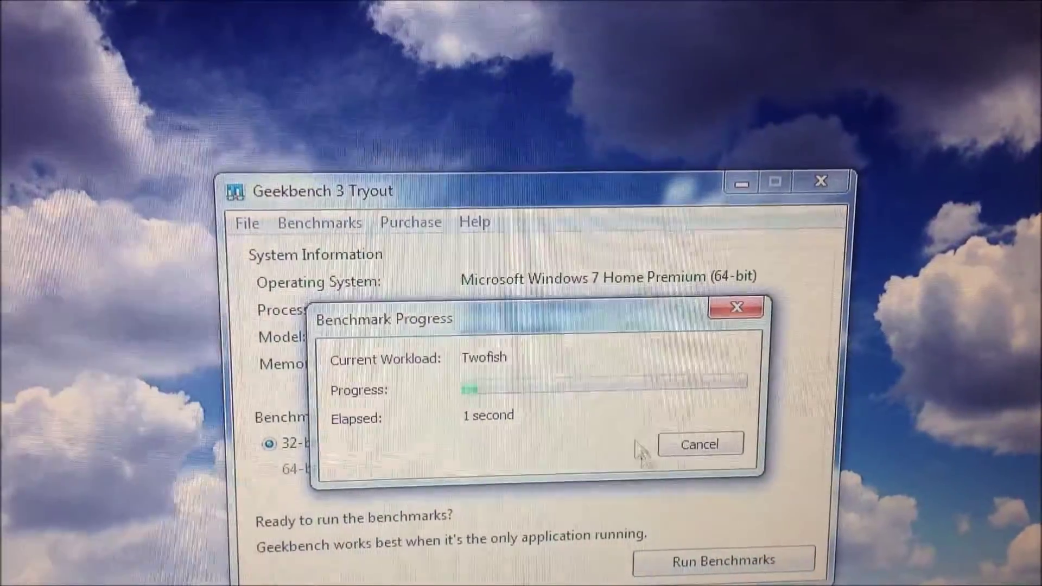